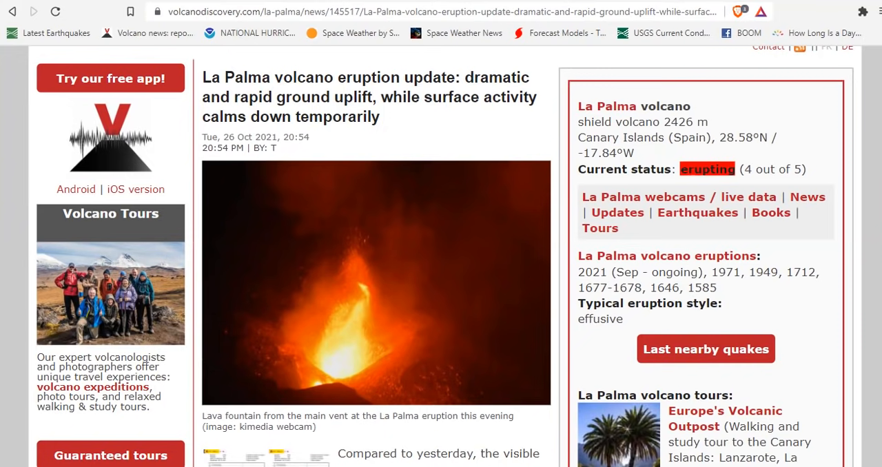
- Read the update text beside the ground deformation and seismic signal charts
{"action": "scroll", "scroll_direction": "down", "scroll_amount": 3}
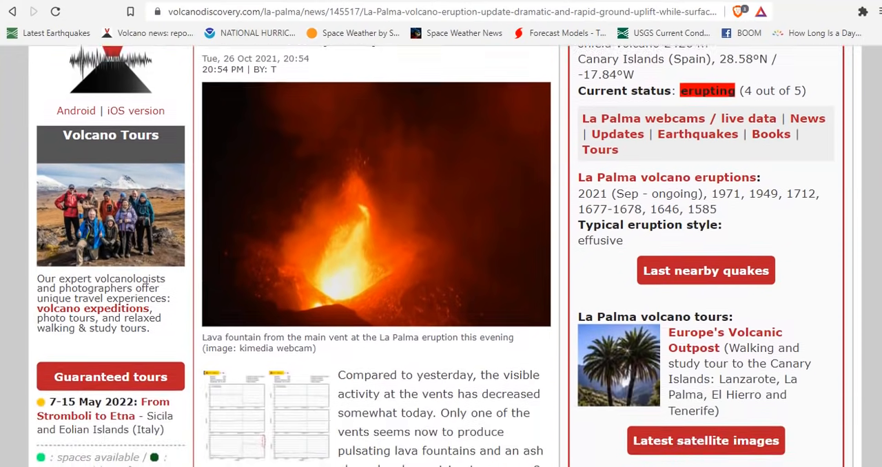
{"action": "scroll", "scroll_direction": "down", "scroll_amount": 3}
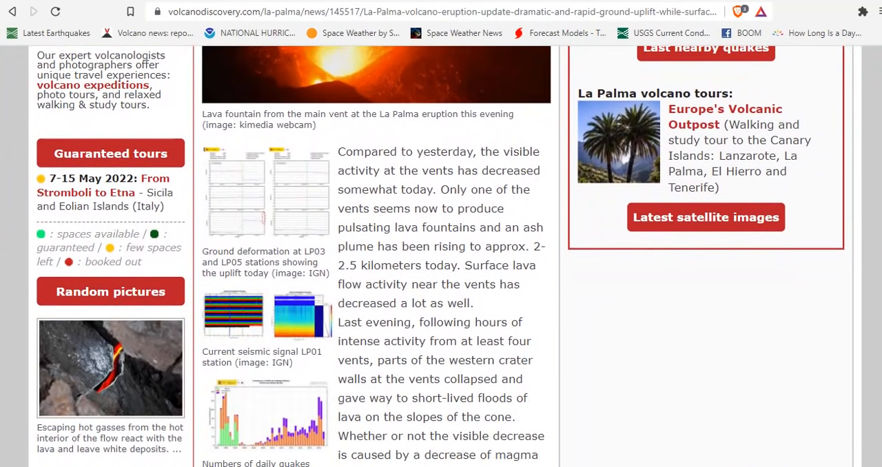
{"action": "scroll", "scroll_direction": "down", "scroll_amount": 3}
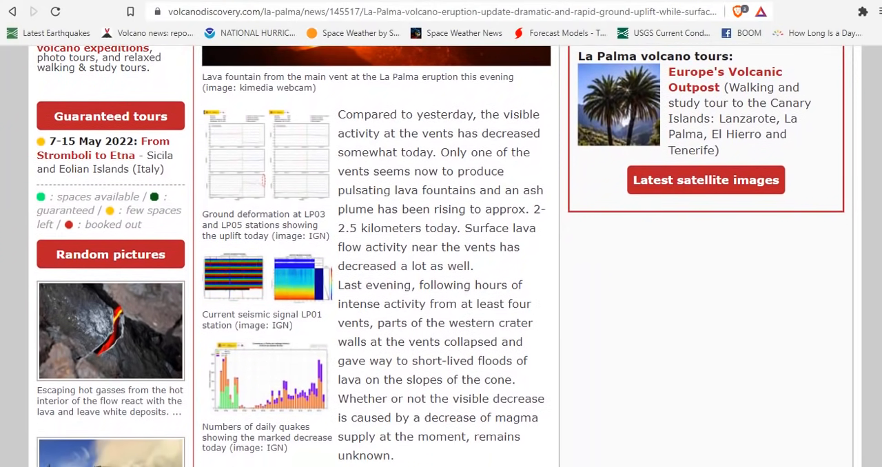
{"action": "scroll", "scroll_direction": "down", "scroll_amount": 3}
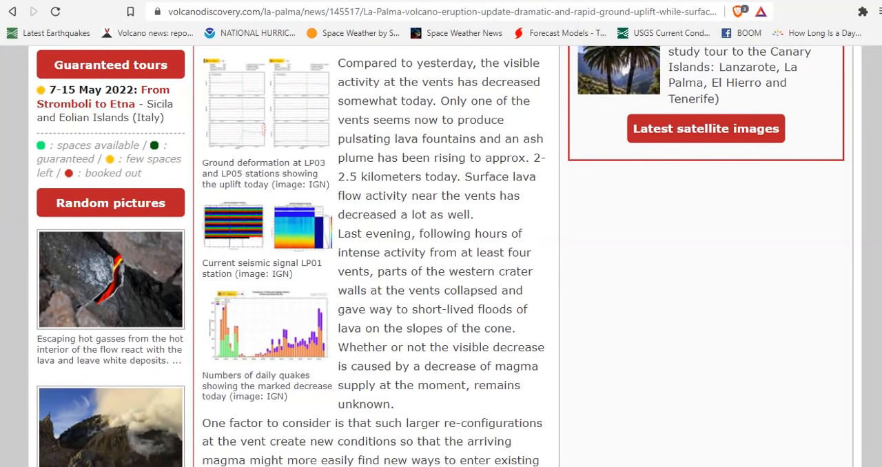
- Continue down past the daily quakes chart to the end of the update
{"action": "scroll", "scroll_direction": "down", "scroll_amount": 3}
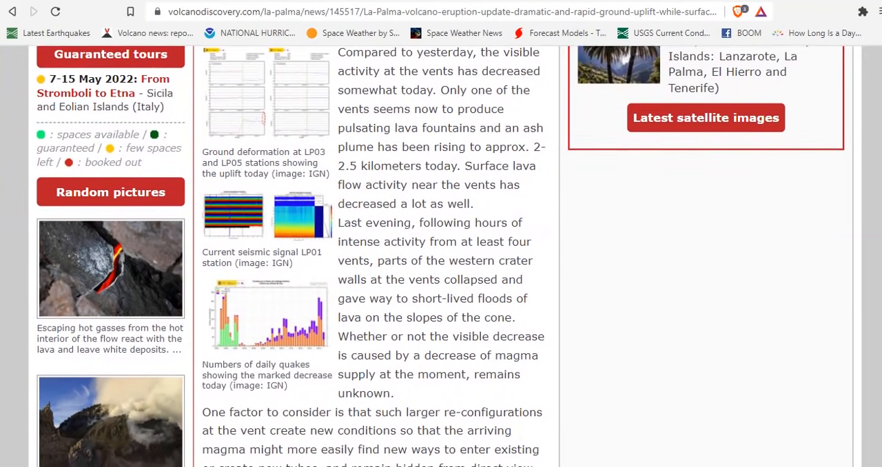
{"action": "scroll", "scroll_direction": "down", "scroll_amount": 3}
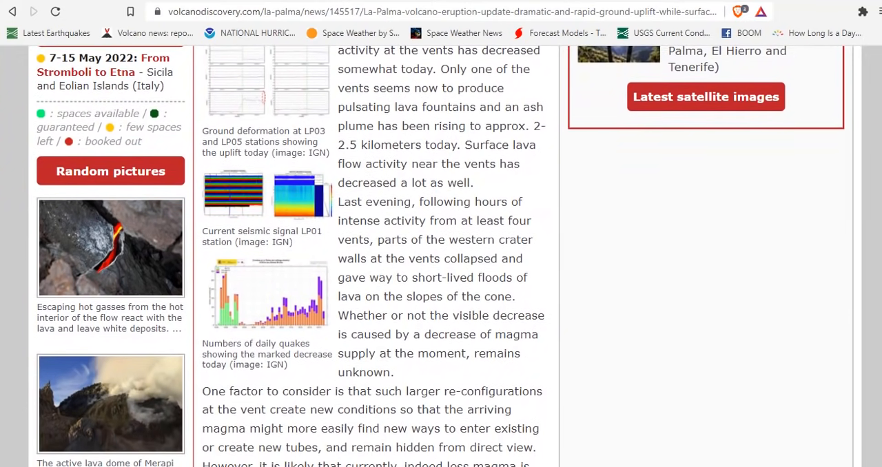
{"action": "scroll", "scroll_direction": "down", "scroll_amount": 3}
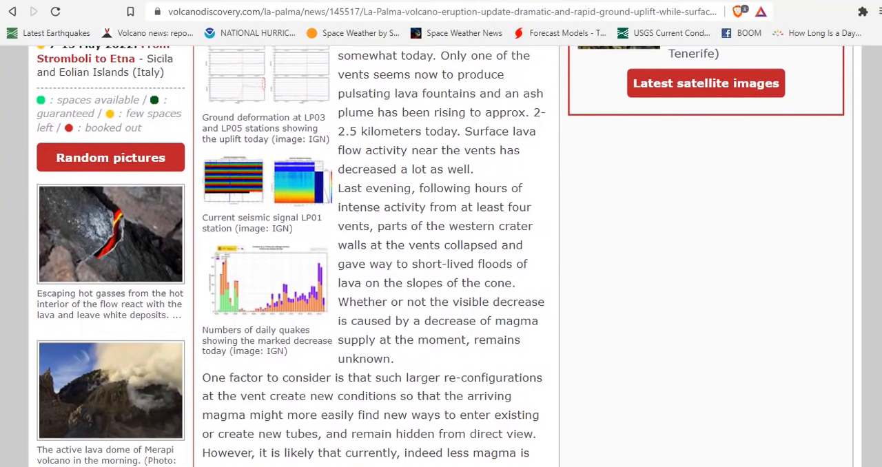
{"action": "scroll", "scroll_direction": "down", "scroll_amount": 3}
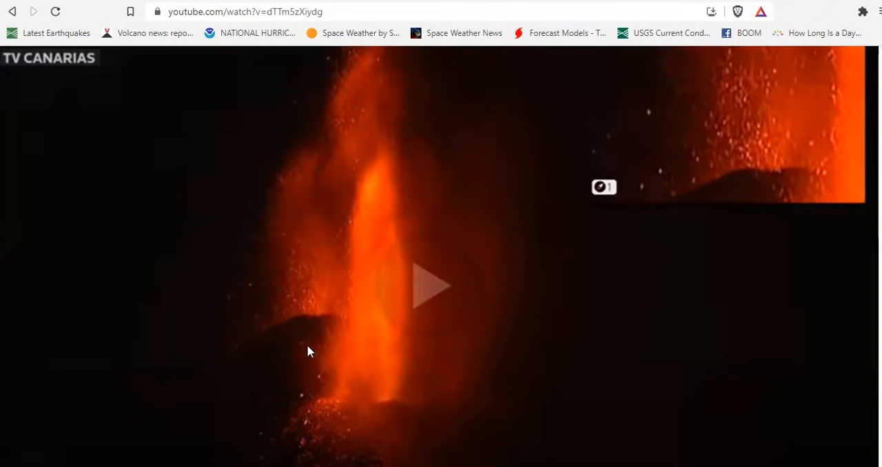
- Scroll the YouTube page showing the TV Canarias lava fountain livestream
{"action": "scroll", "scroll_direction": "down", "scroll_amount": 3}
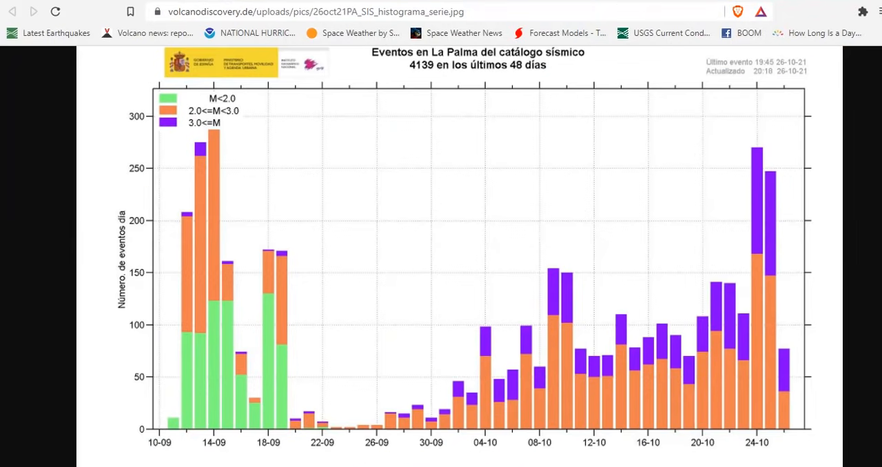
{"action": "mouse_move", "coordinate": [688, 336]}
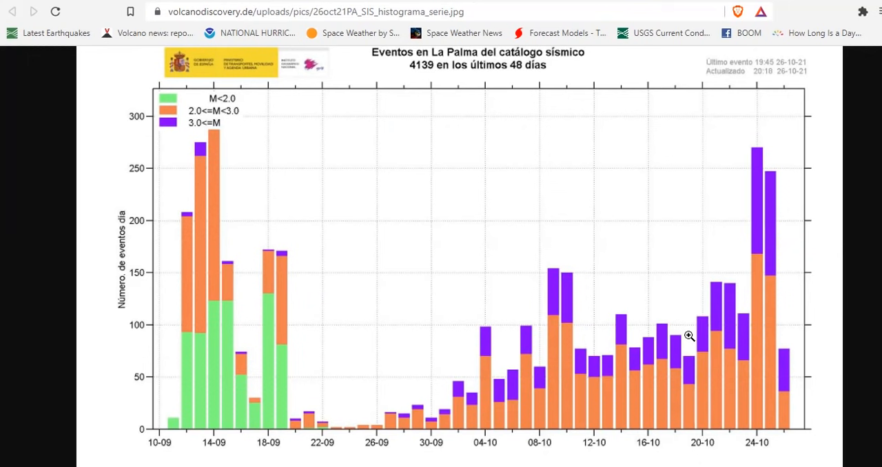
{"action": "mouse_move", "coordinate": [791, 179]}
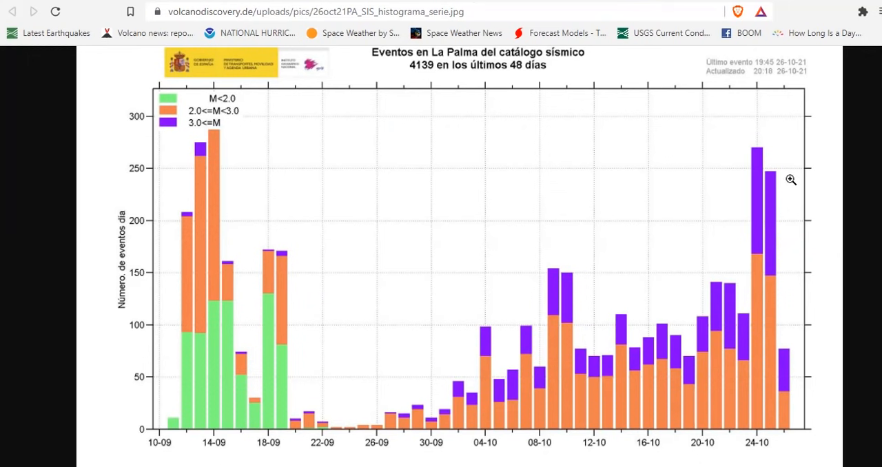
{"action": "mouse_move", "coordinate": [770, 144]}
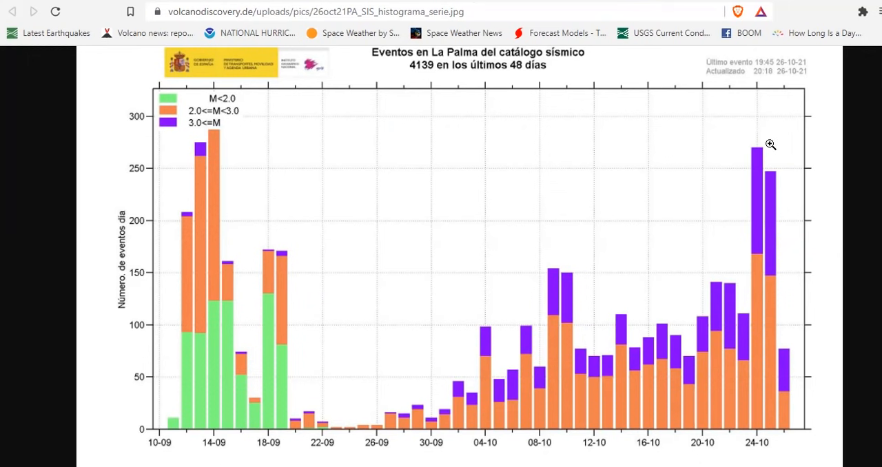
{"action": "mouse_move", "coordinate": [785, 356]}
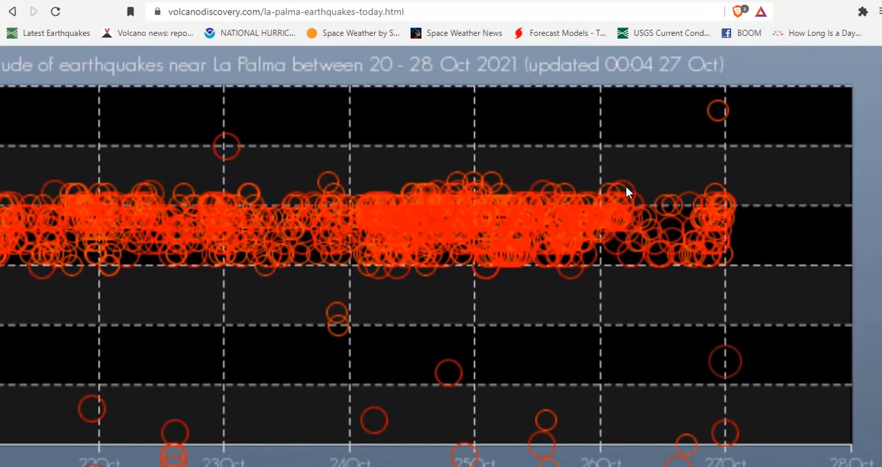
{"action": "mouse_move", "coordinate": [648, 176]}
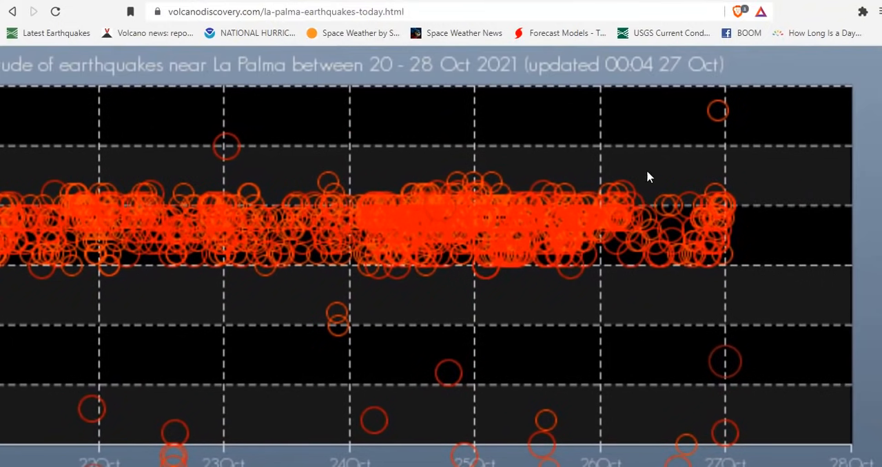
{"action": "mouse_move", "coordinate": [582, 215]}
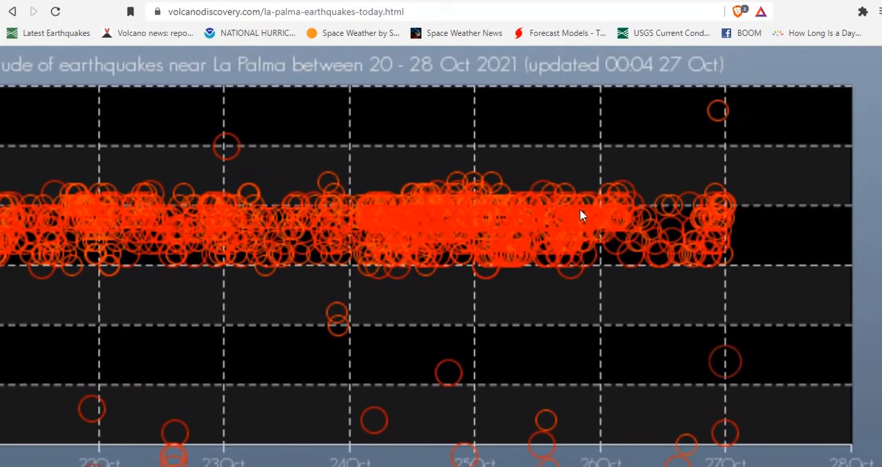
{"action": "mouse_move", "coordinate": [570, 287]}
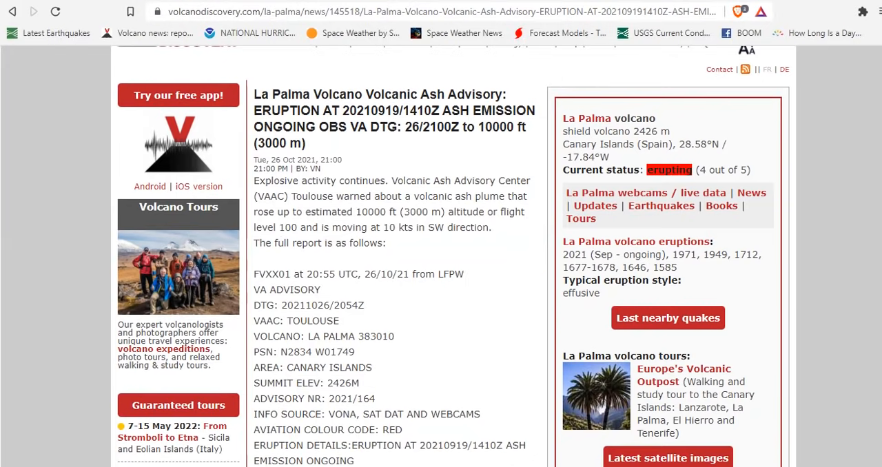
- Open the La Palma Volcanic Ash Advisory article from the news list
{"action": "left_click", "coordinate": [666, 317]}
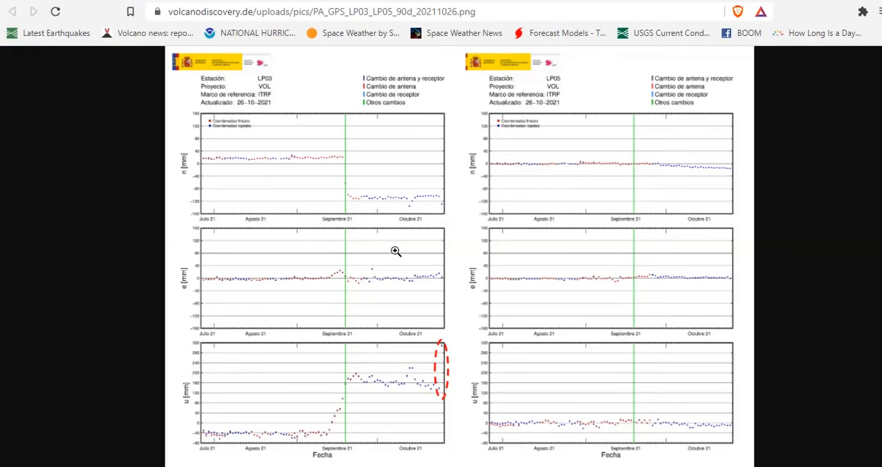
{"action": "mouse_move", "coordinate": [339, 317]}
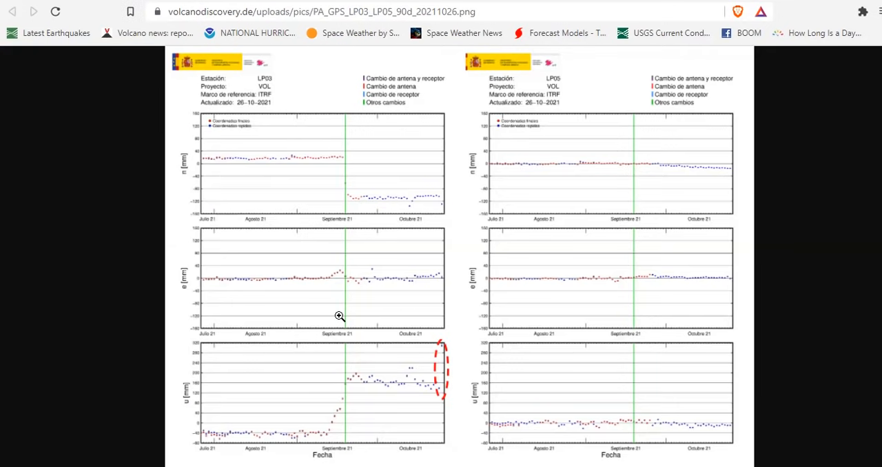
{"action": "mouse_move", "coordinate": [381, 391]}
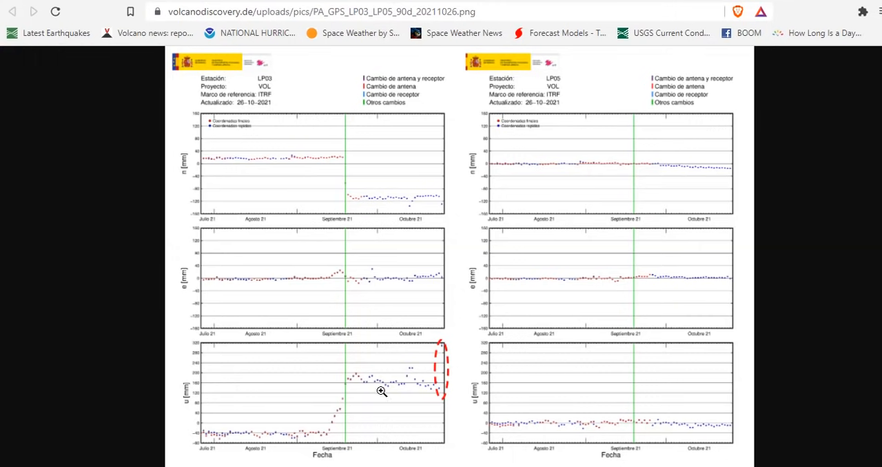
{"action": "mouse_move", "coordinate": [483, 411]}
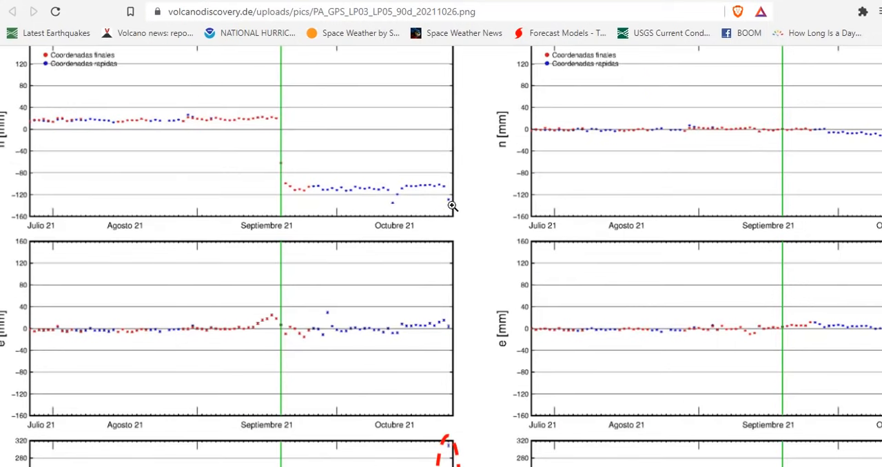
{"action": "mouse_move", "coordinate": [449, 319]}
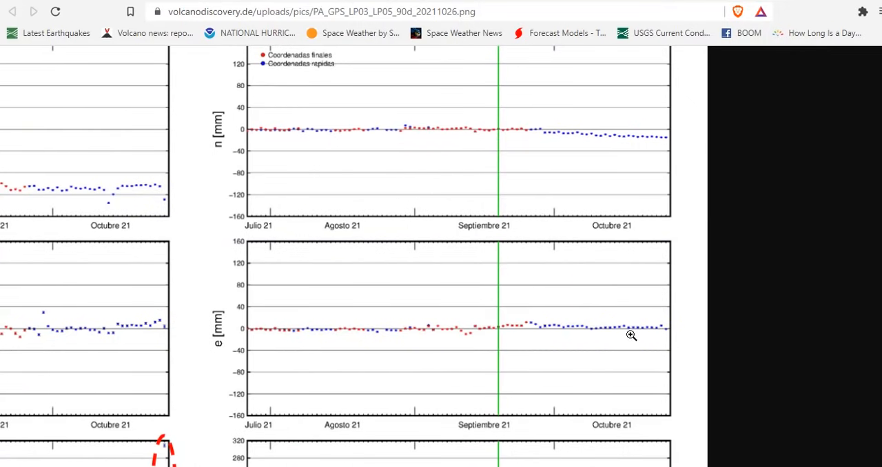
- Inspect the circled late-October LP03 vertical uplift readings dipping to about 140 mm
{"action": "scroll", "scroll_direction": "down", "scroll_amount": 3}
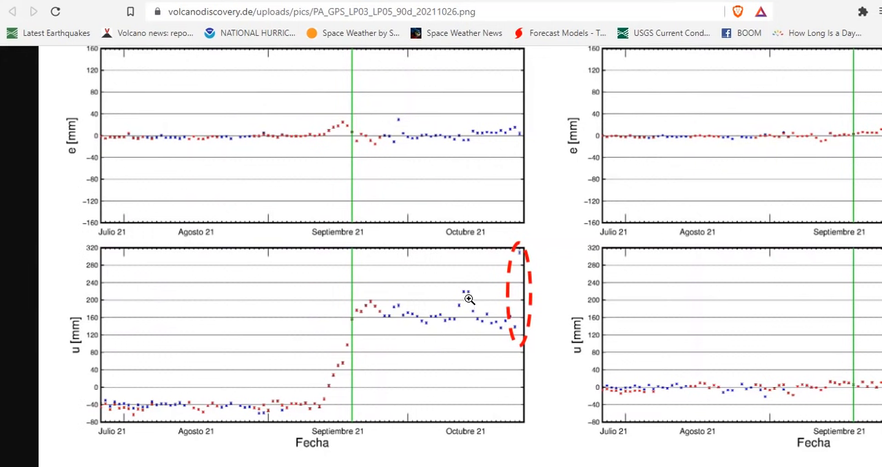
{"action": "mouse_move", "coordinate": [474, 297]}
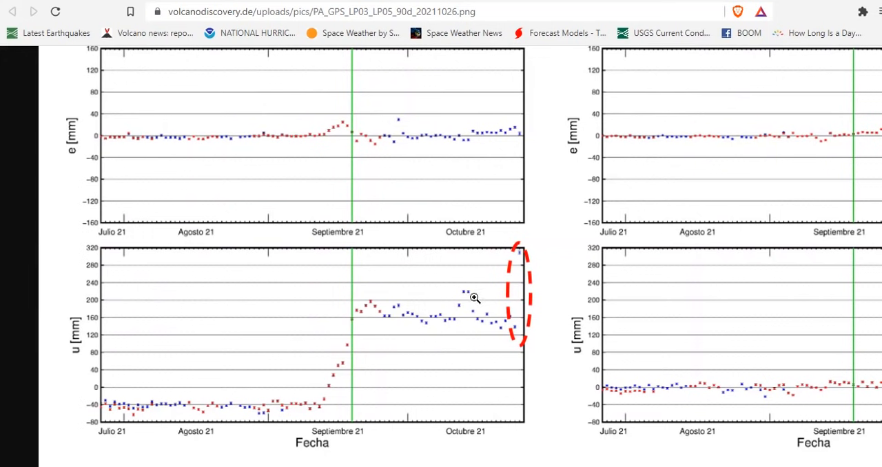
{"action": "mouse_move", "coordinate": [515, 332]}
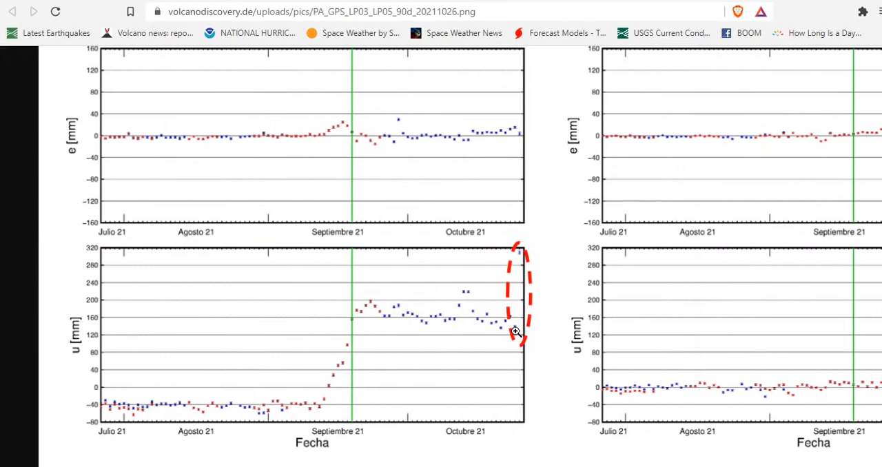
{"action": "mouse_move", "coordinate": [526, 340]}
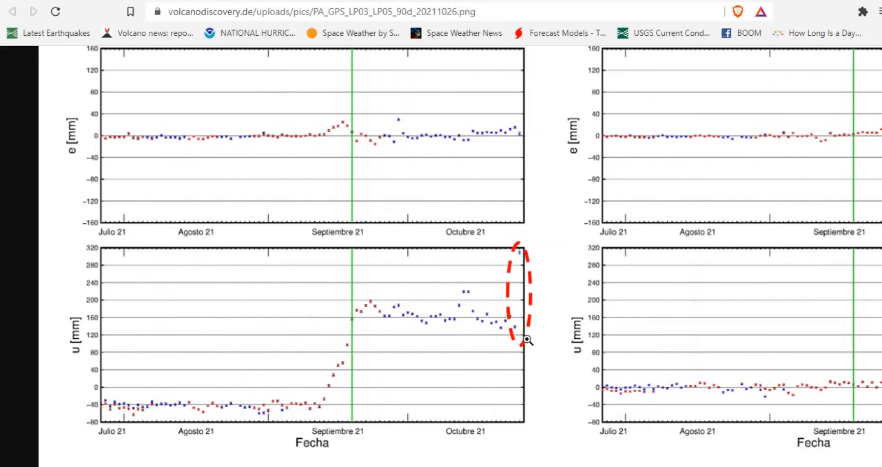
{"action": "mouse_move", "coordinate": [527, 265]}
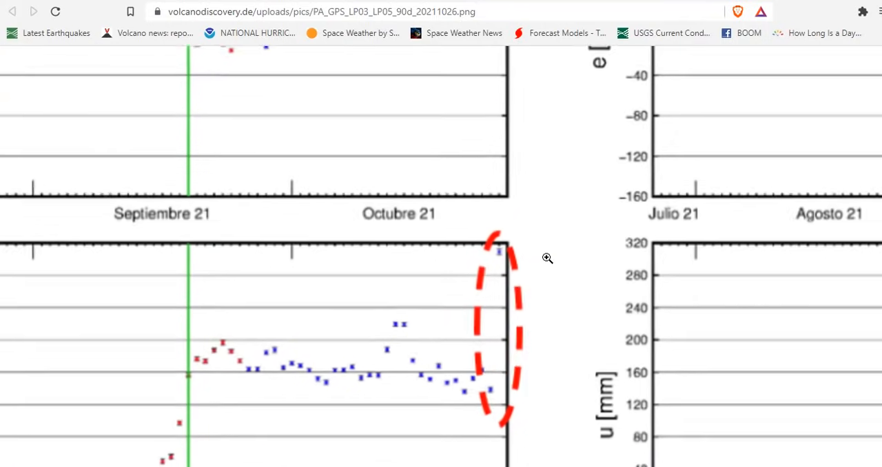
{"action": "scroll", "scroll_direction": "down", "scroll_amount": 3}
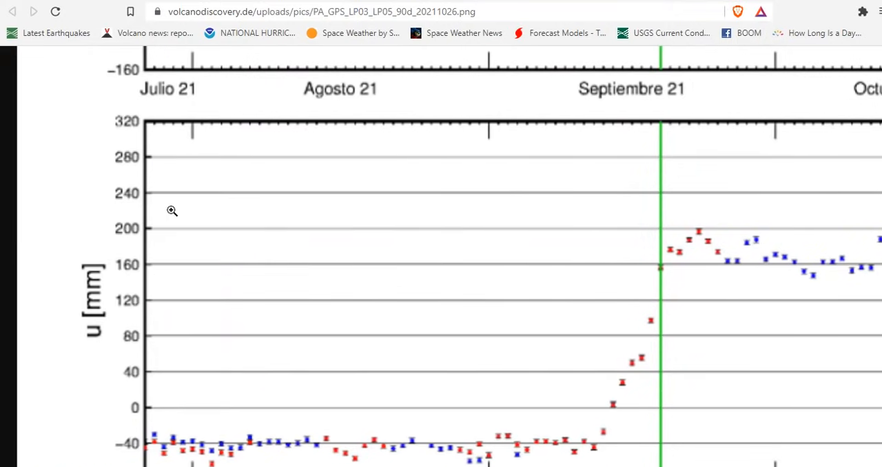
{"action": "mouse_move", "coordinate": [153, 152]}
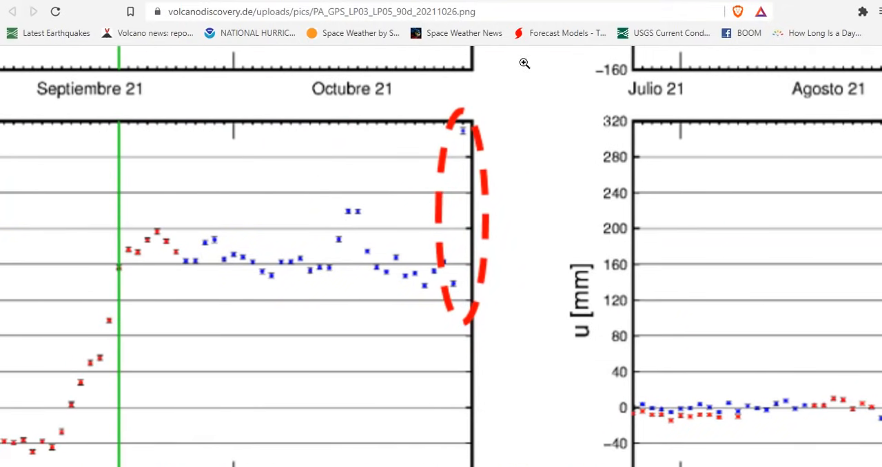
{"action": "mouse_move", "coordinate": [475, 134]}
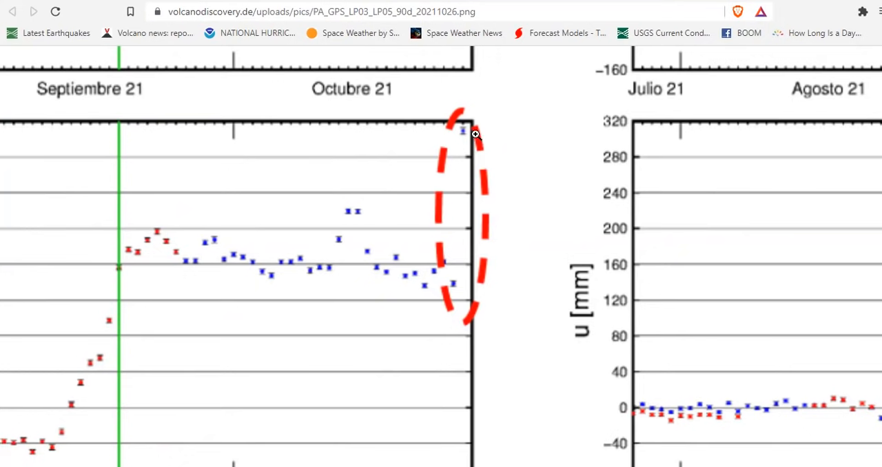
{"action": "mouse_move", "coordinate": [592, 190]}
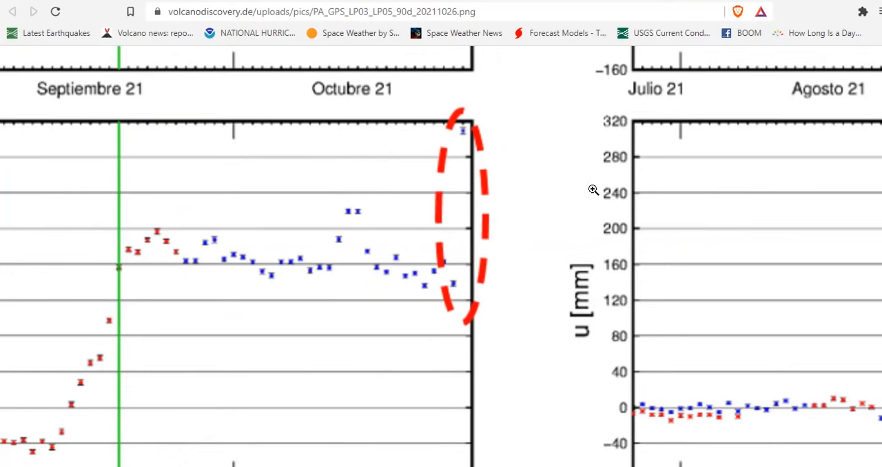
{"action": "scroll", "scroll_direction": "down", "scroll_amount": 3}
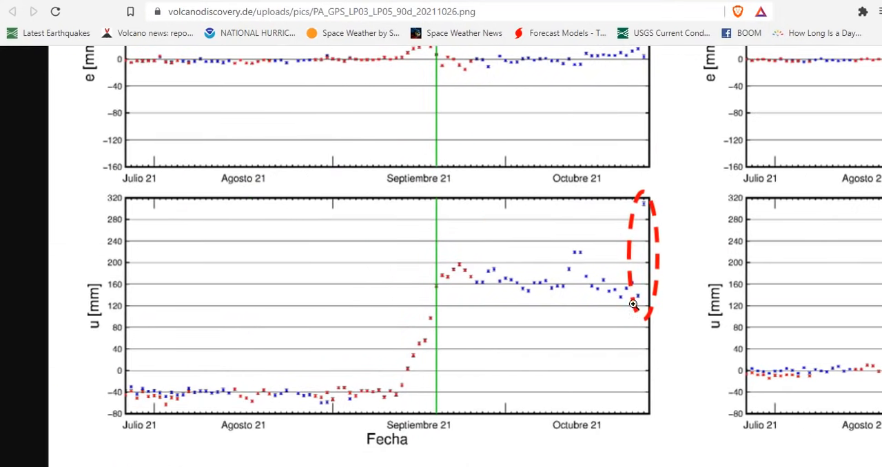
{"action": "mouse_move", "coordinate": [648, 212]}
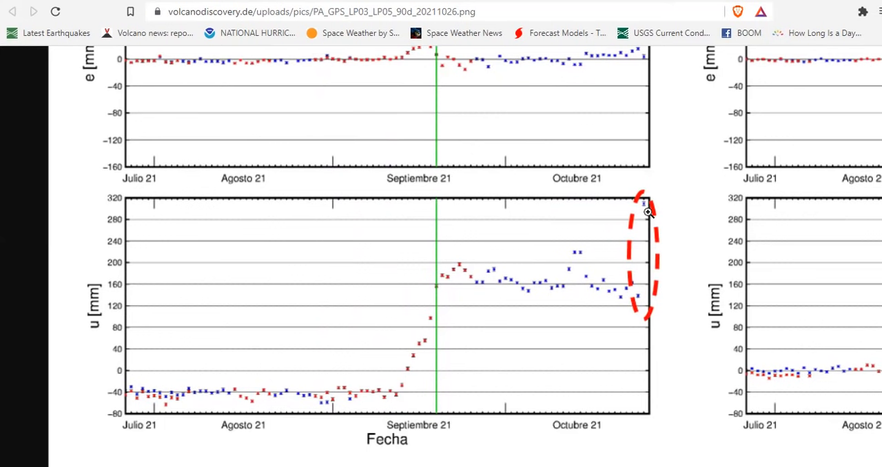
{"action": "mouse_move", "coordinate": [672, 3]}
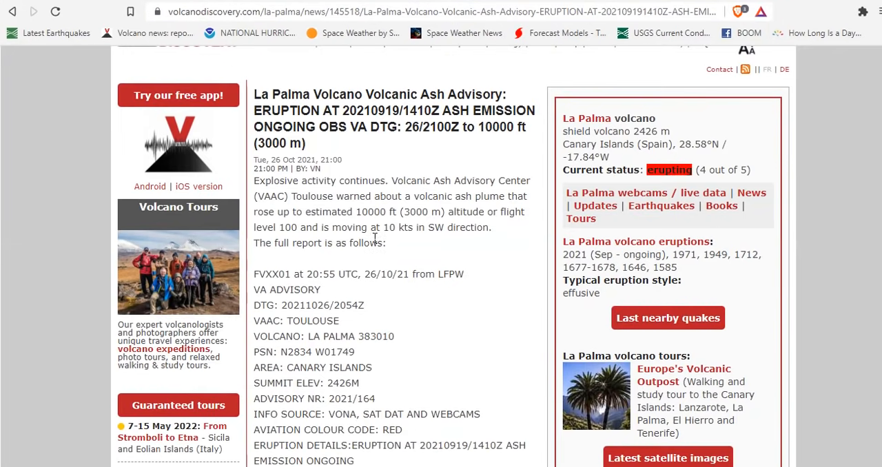
- Open the latest nearby quakes page from the La Palma sidebar
{"action": "scroll", "scroll_direction": "down", "scroll_amount": 3}
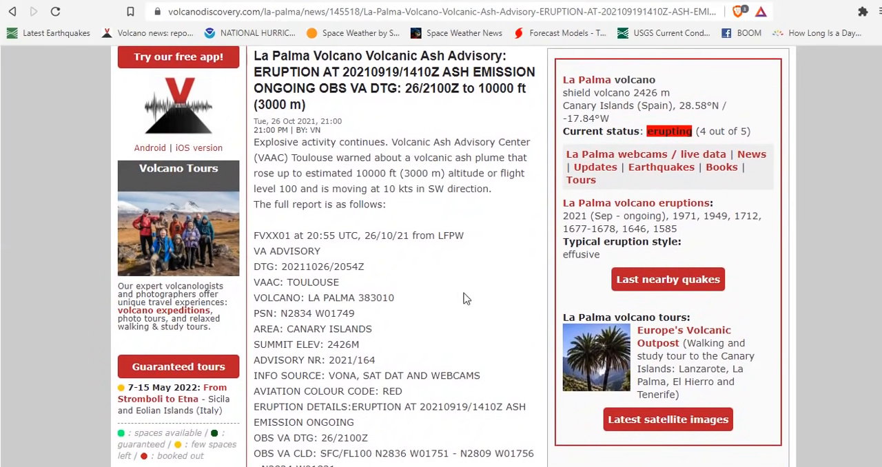
{"action": "left_click", "coordinate": [660, 167]}
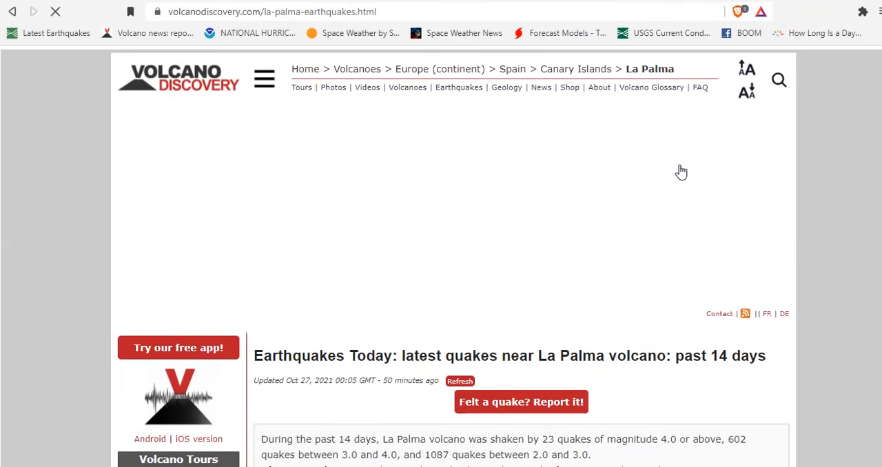
- Limit the La Palma quake listing to the past 24 hours
{"action": "scroll", "scroll_direction": "down", "scroll_amount": 3}
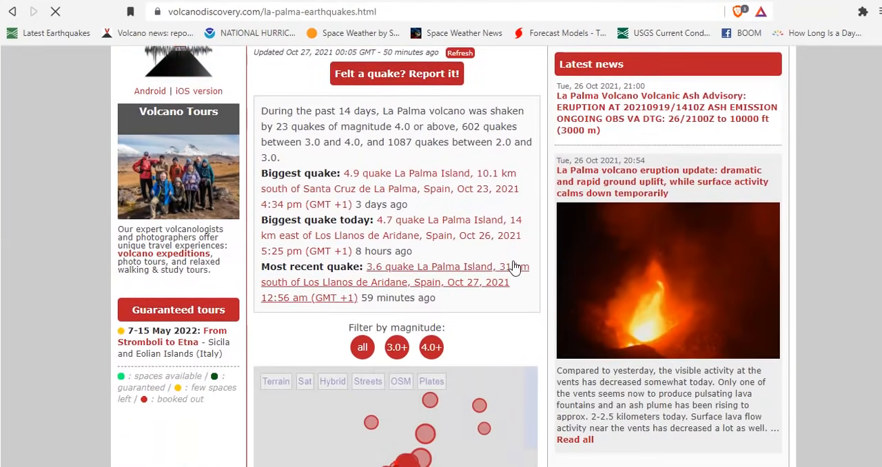
{"action": "scroll", "scroll_direction": "down", "scroll_amount": 3}
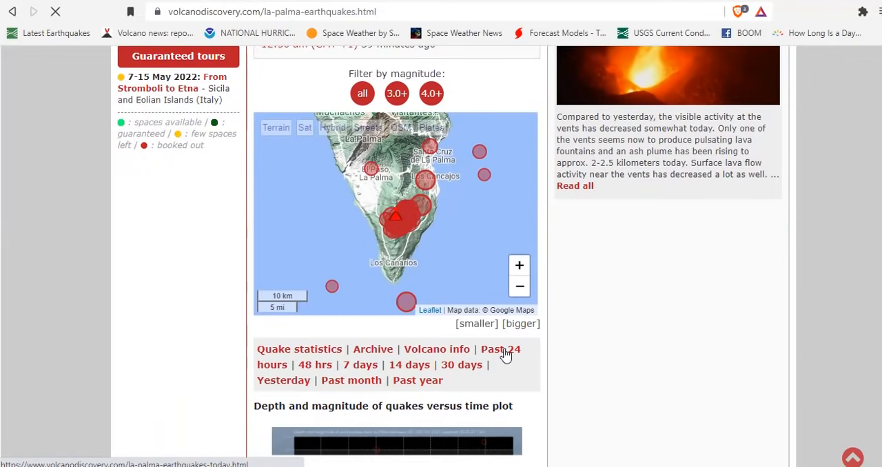
{"action": "left_click", "coordinate": [499, 350]}
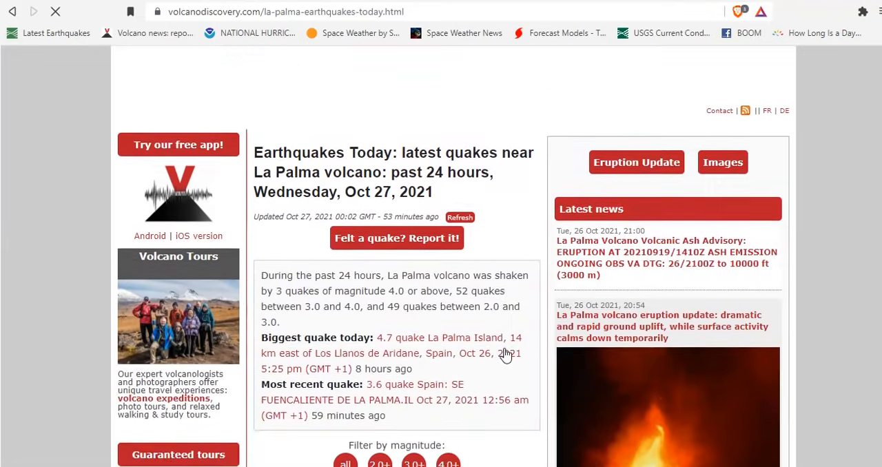
- Review the 24-hour quake summary, filter and map
{"action": "scroll", "scroll_direction": "down", "scroll_amount": 3}
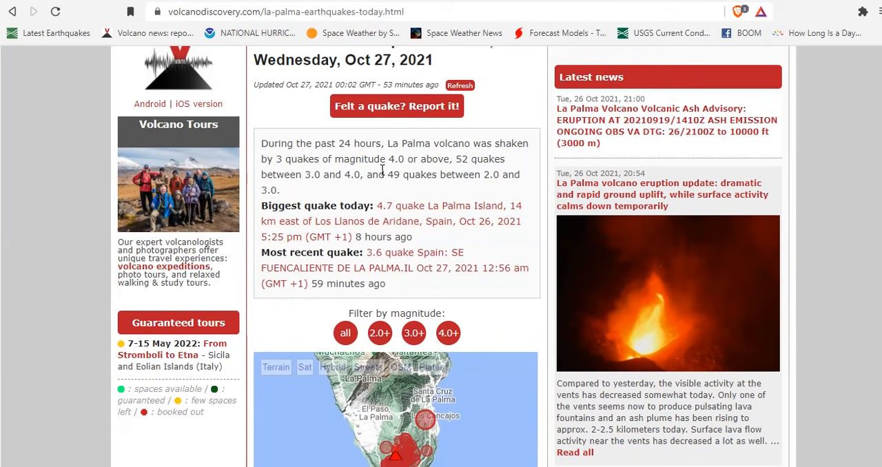
{"action": "scroll", "scroll_direction": "down", "scroll_amount": 3}
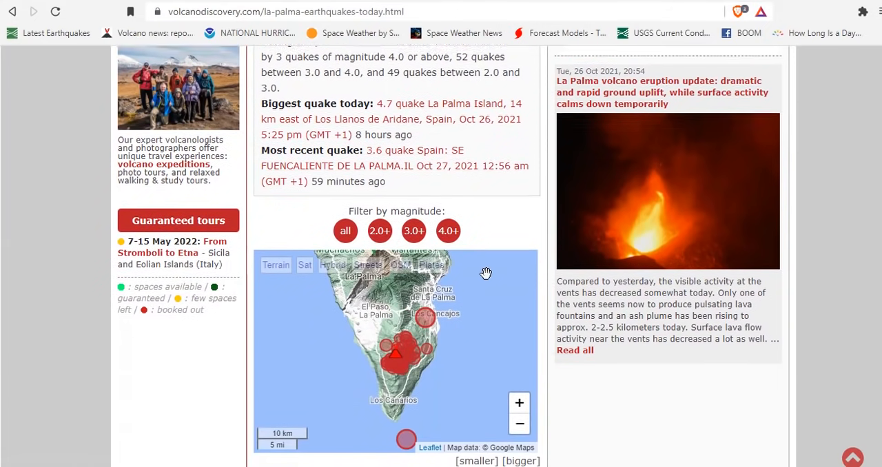
{"action": "scroll", "scroll_direction": "down", "scroll_amount": 3}
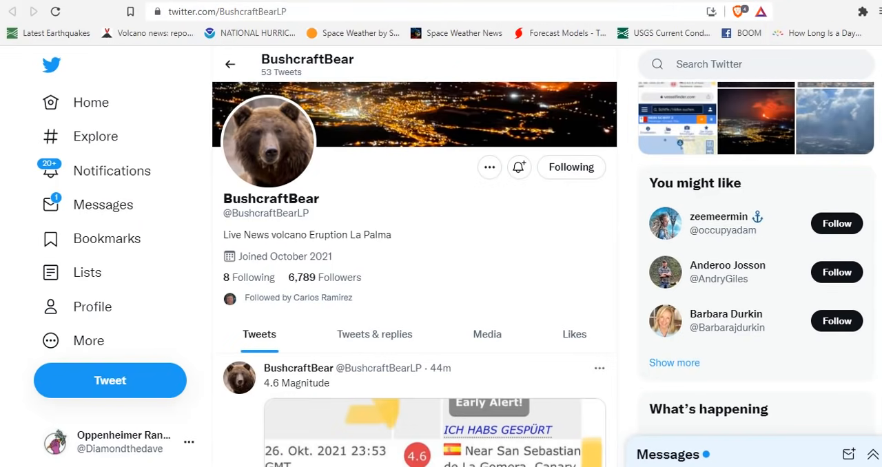
{"action": "mouse_move", "coordinate": [562, 124]}
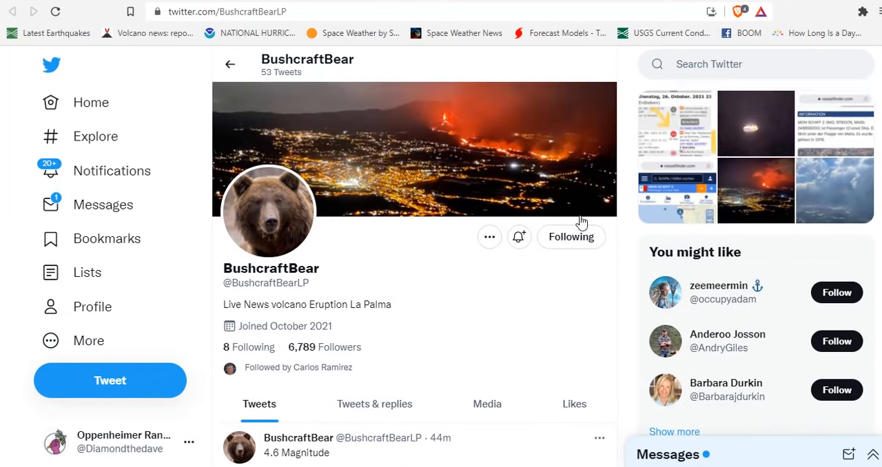
- Read BushcraftBear's latest 4.6-magnitude quake alert near San Sebastián de La Gomera
{"action": "scroll", "scroll_direction": "down", "scroll_amount": 3}
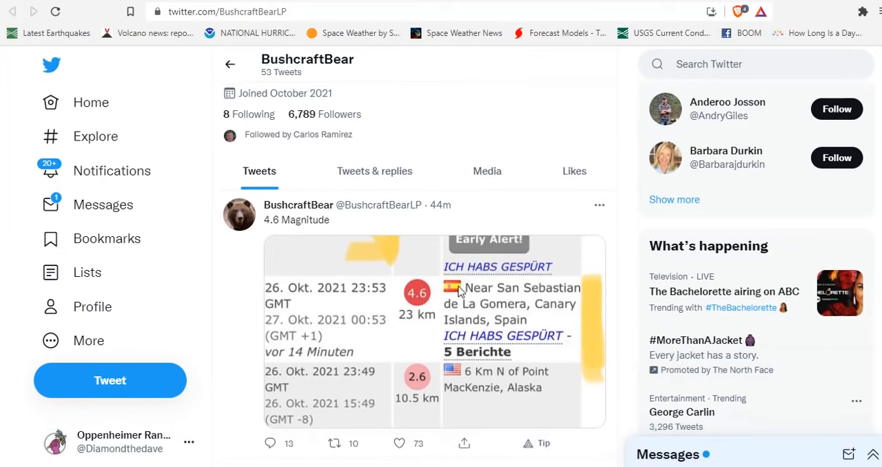
{"action": "scroll", "scroll_direction": "down", "scroll_amount": 3}
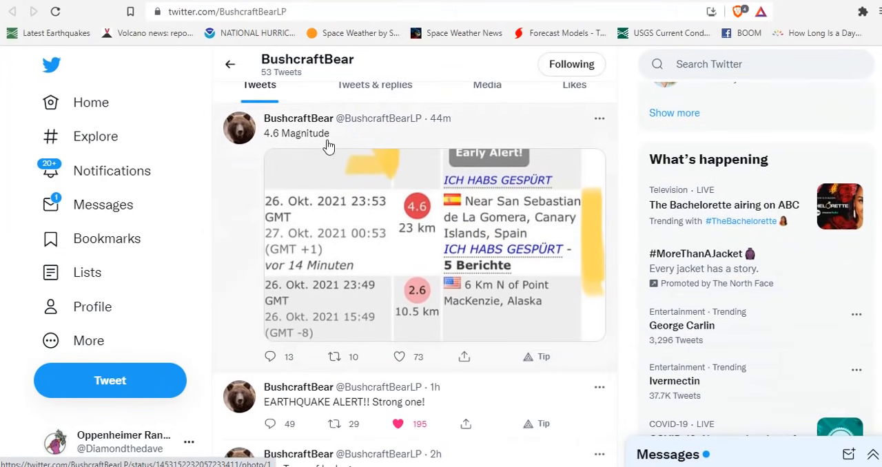
{"action": "mouse_move", "coordinate": [298, 119]}
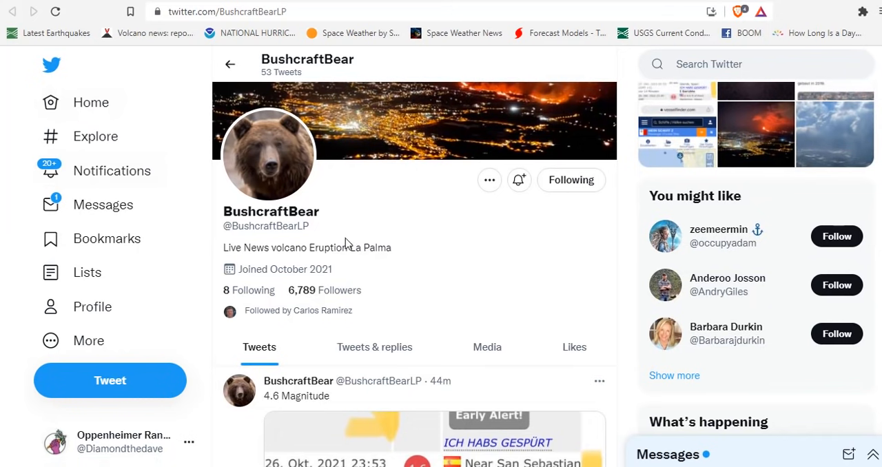
{"action": "mouse_move", "coordinate": [405, 256]}
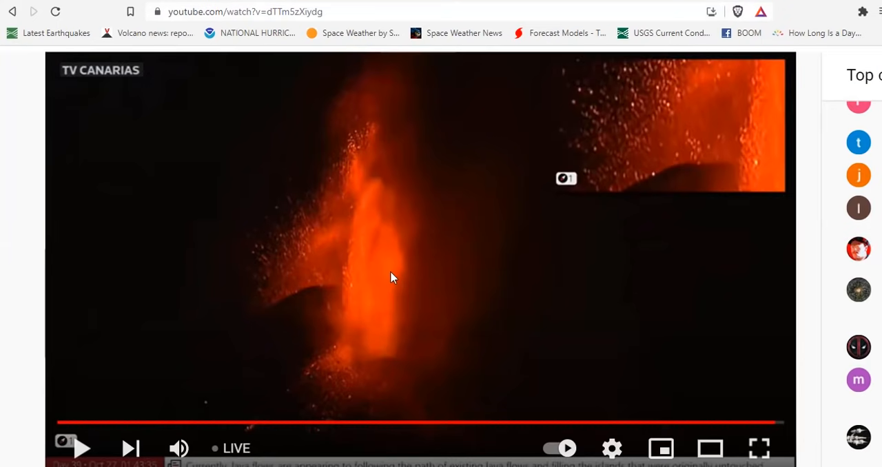
- Watch the La Palma Volcano Eruption Feed #2 livestream in full screen
{"action": "left_click", "coordinate": [758, 449]}
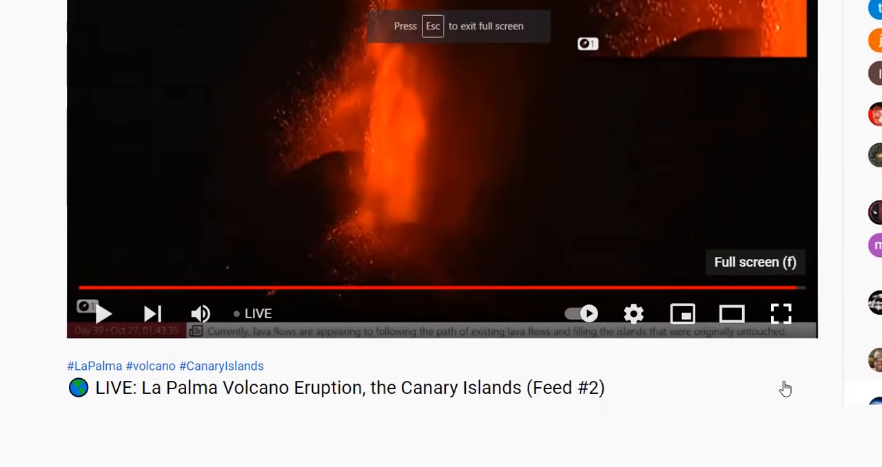
{"action": "left_click", "coordinate": [780, 314]}
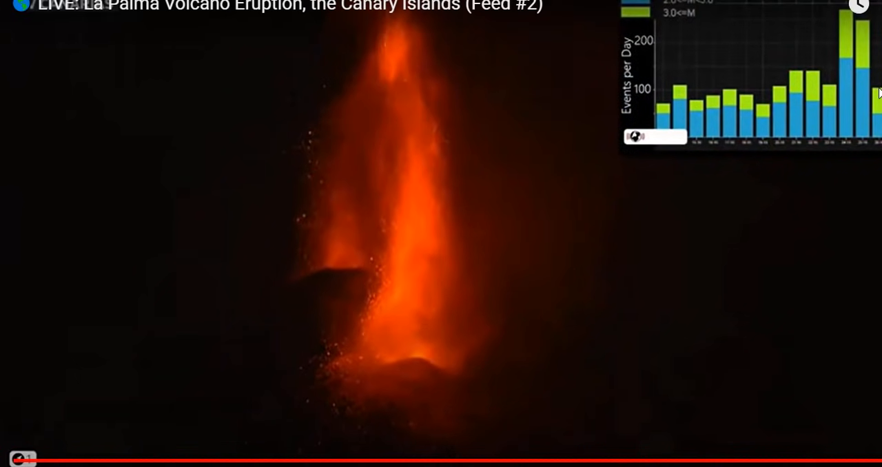
{"action": "mouse_move", "coordinate": [807, 213]}
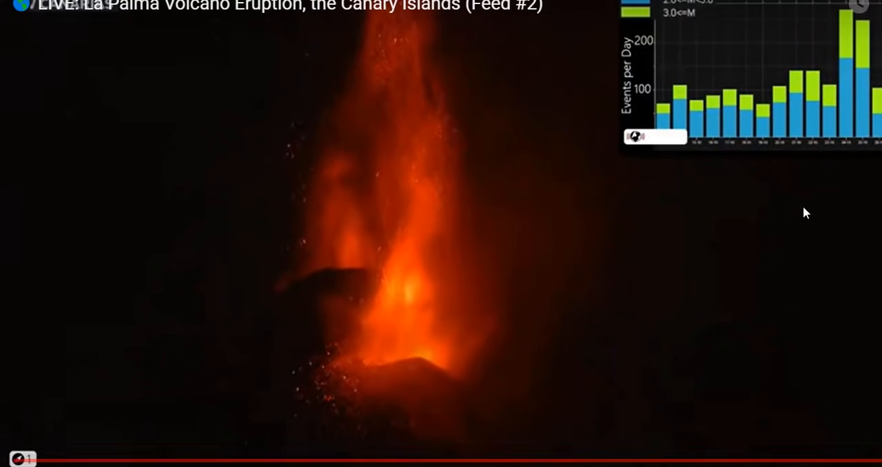
{"action": "mouse_move", "coordinate": [606, 325]}
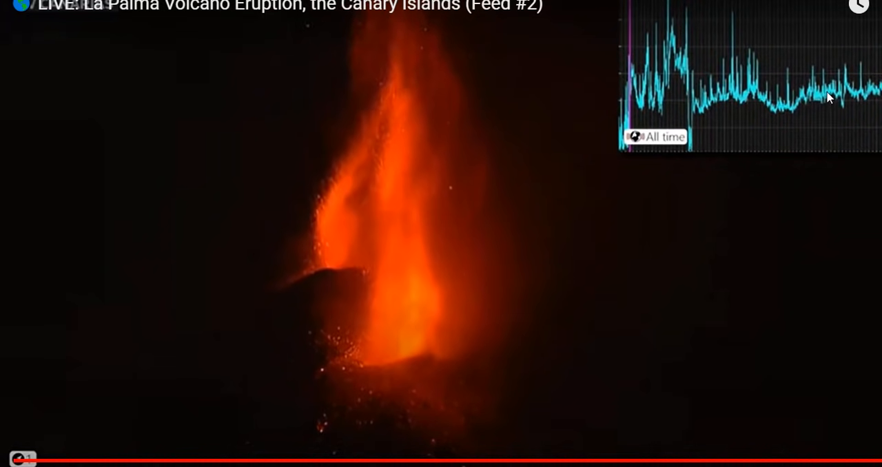
{"action": "mouse_move", "coordinate": [639, 243]}
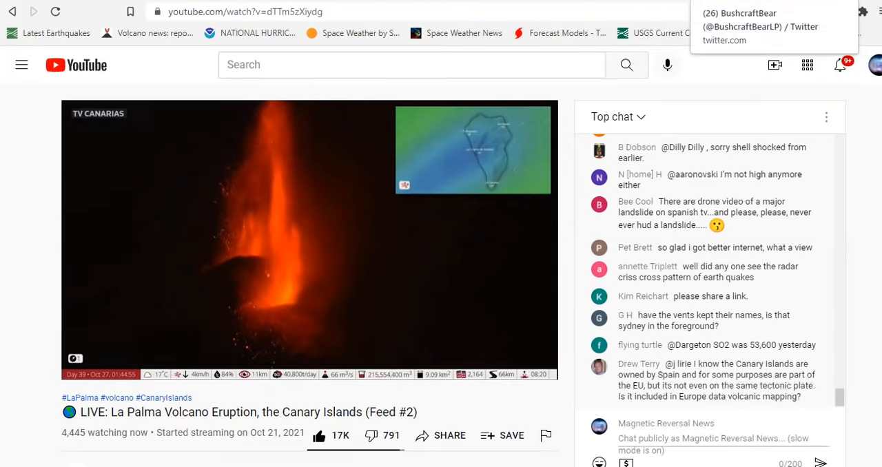
- Return to the BushcraftBear Twitter profile tab
{"action": "left_click", "coordinate": [738, 27]}
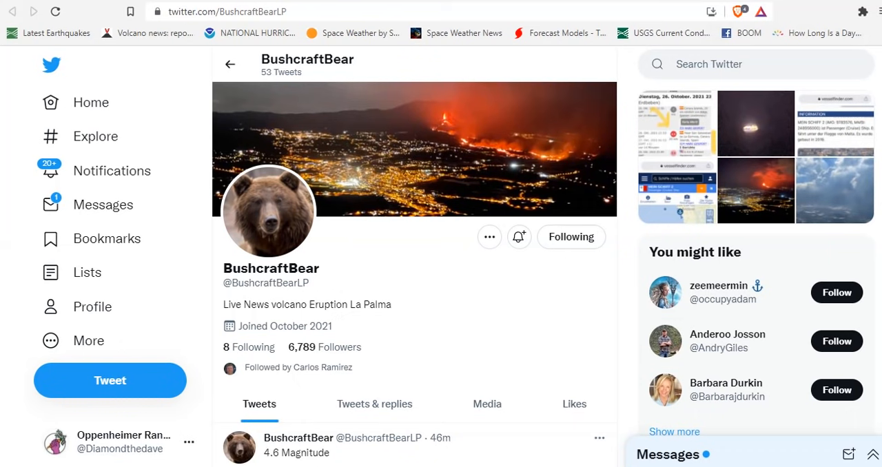
{"action": "mouse_move", "coordinate": [384, 185]}
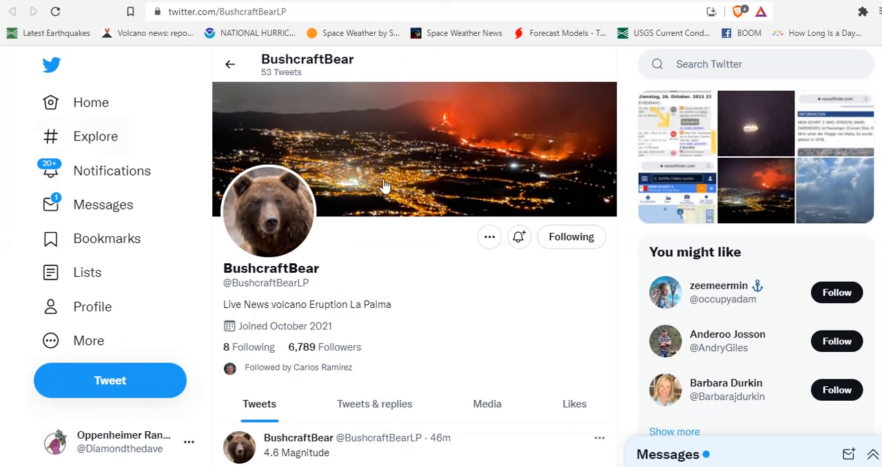
{"action": "mouse_move", "coordinate": [353, 151]}
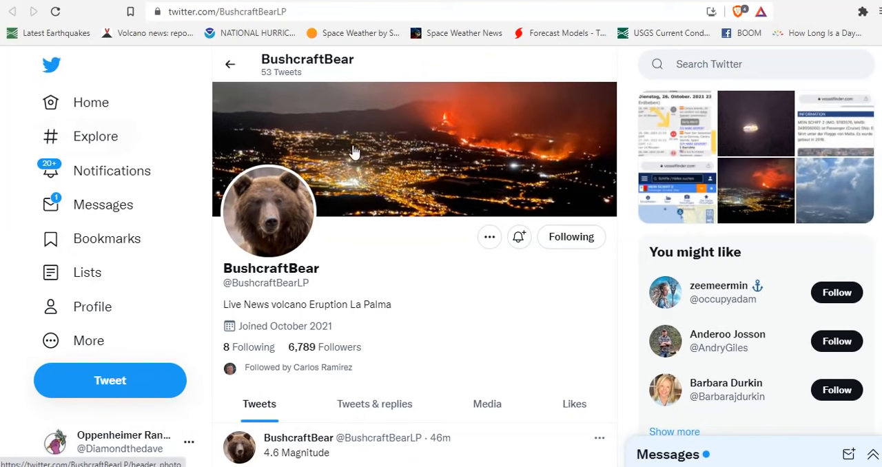
{"action": "mouse_move", "coordinate": [444, 287]}
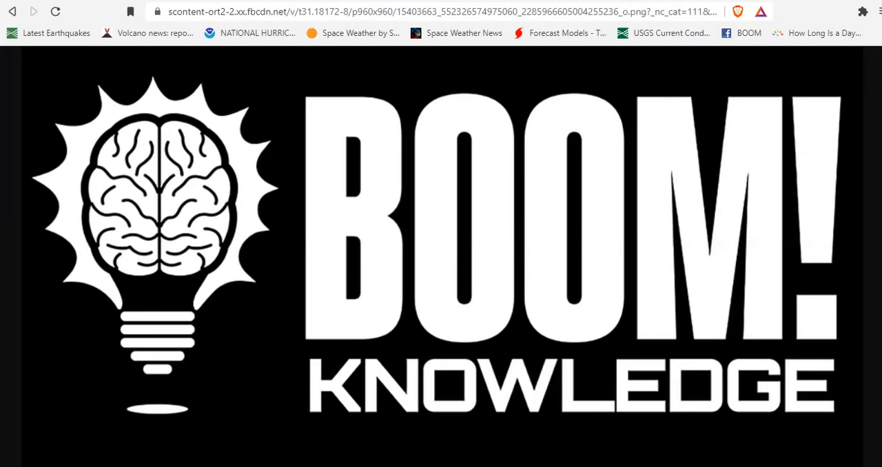
{"action": "mouse_move", "coordinate": [763, 455]}
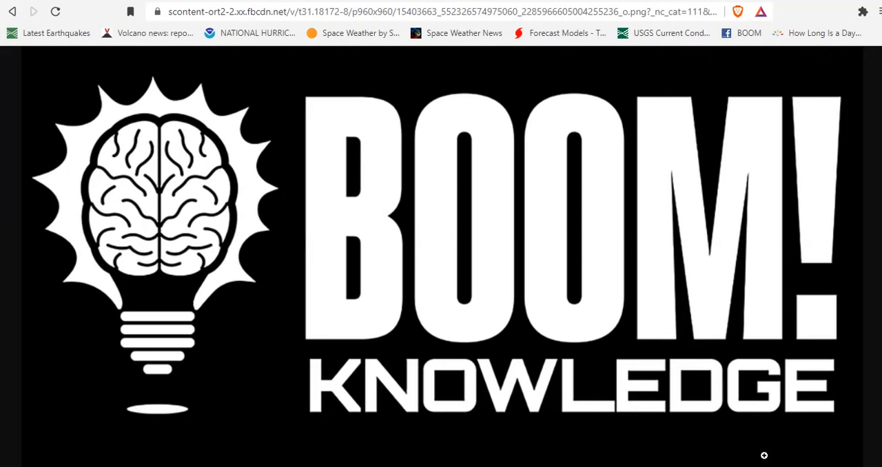